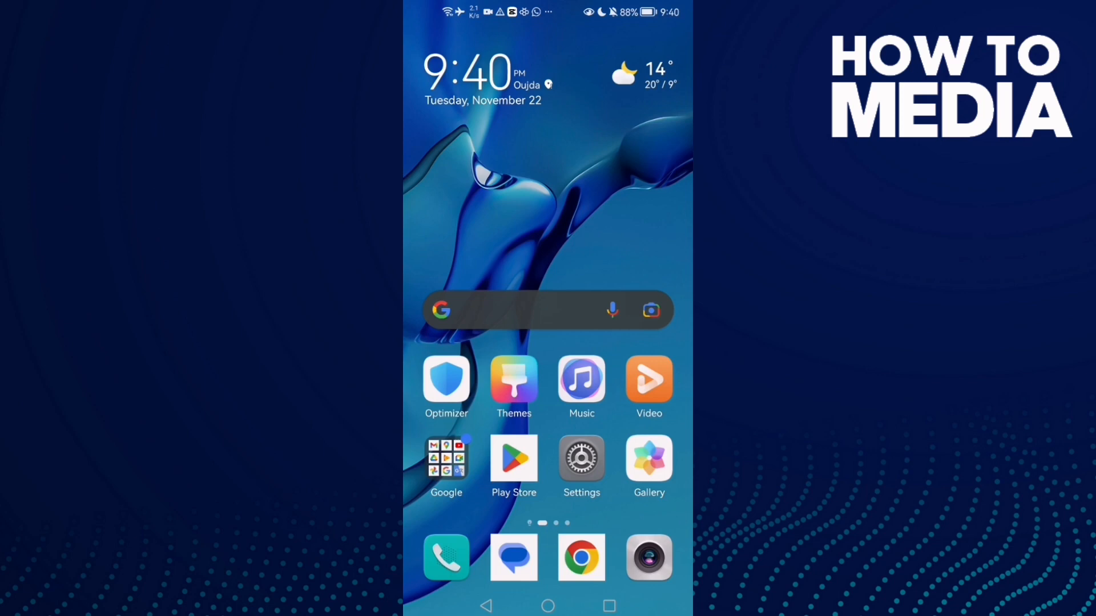
Launch the Settings app from the home screen
left_click(581, 458)
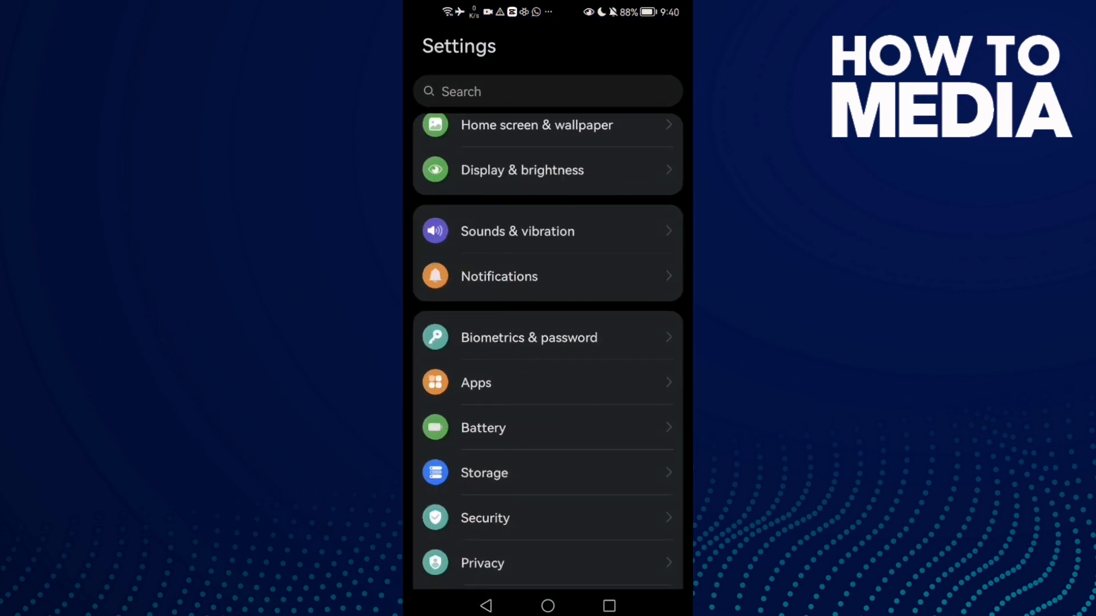
Search the Apps list for 'meet' to find the Meet app
scroll("down", 3)
type("meet")
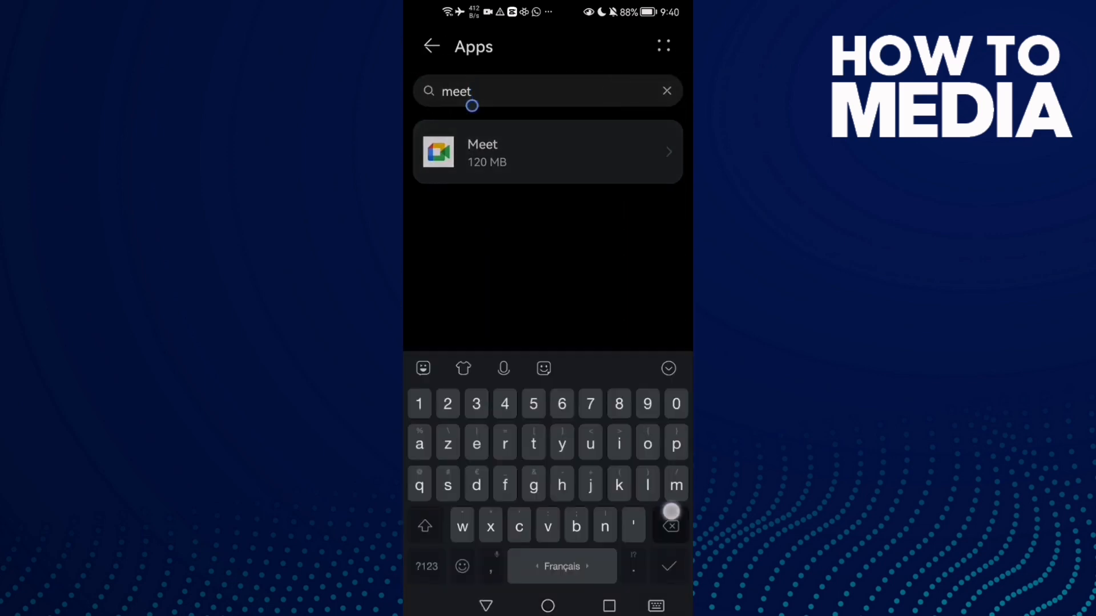
type("y")
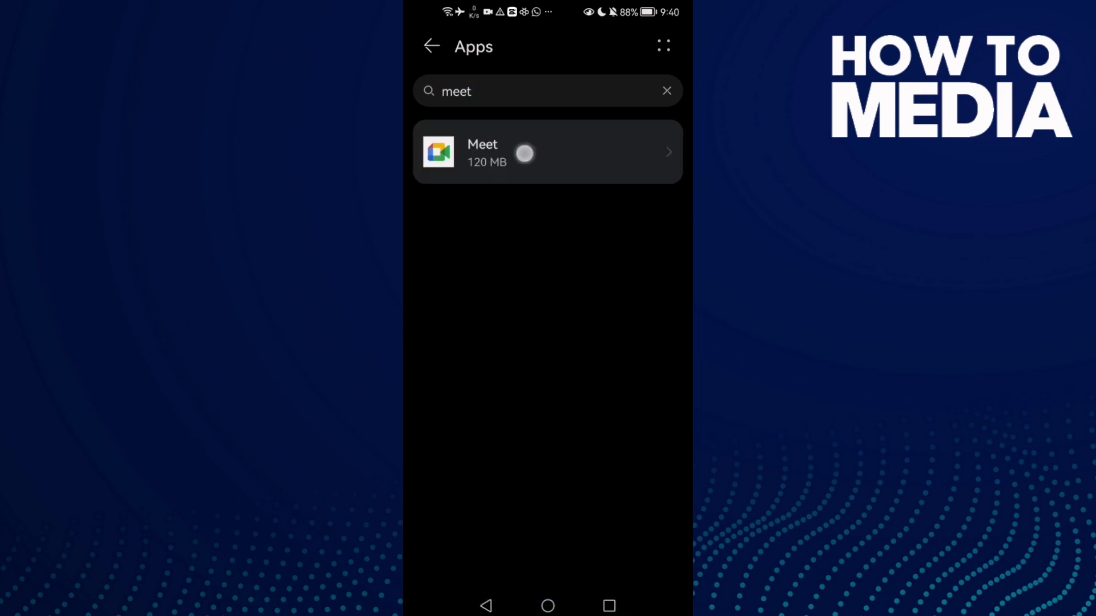
Clear Meet's cache to 0 B and force-stop the app
left_click(547, 152)
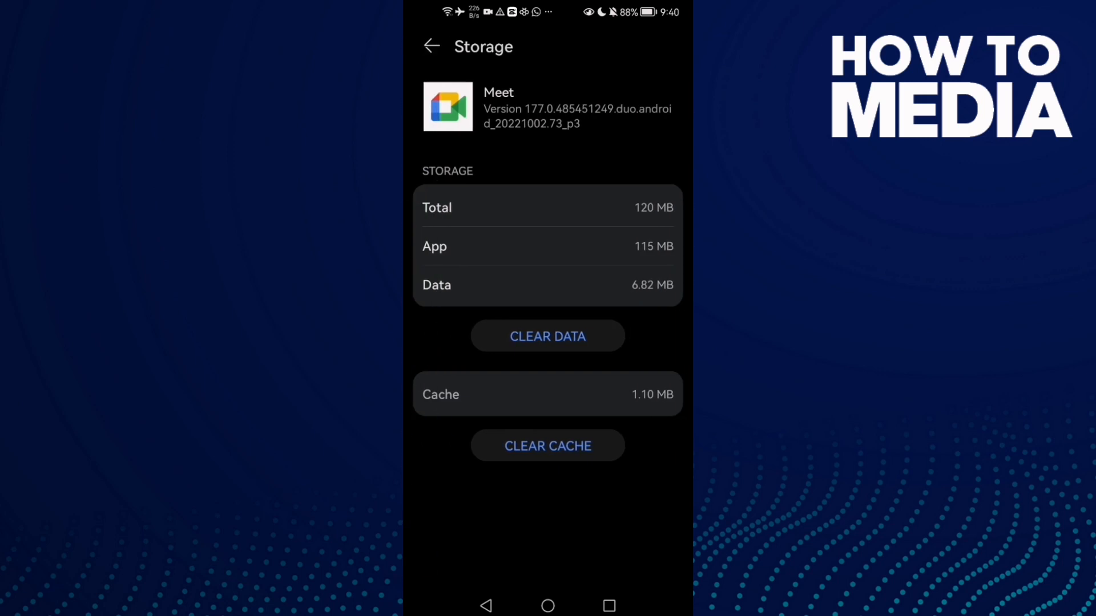
left_click(431, 46)
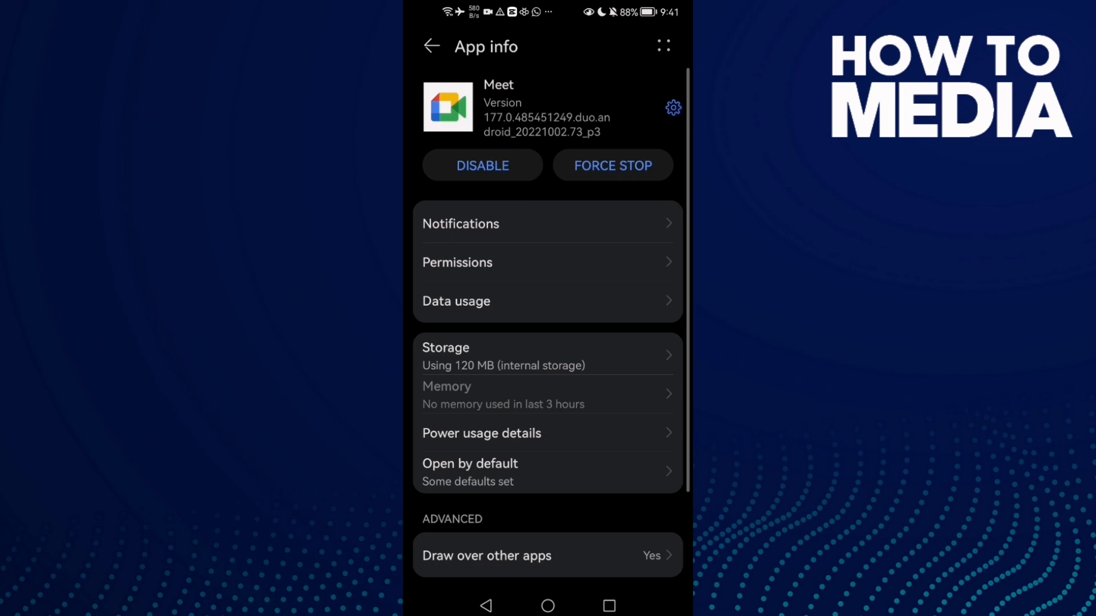
left_click(613, 165)
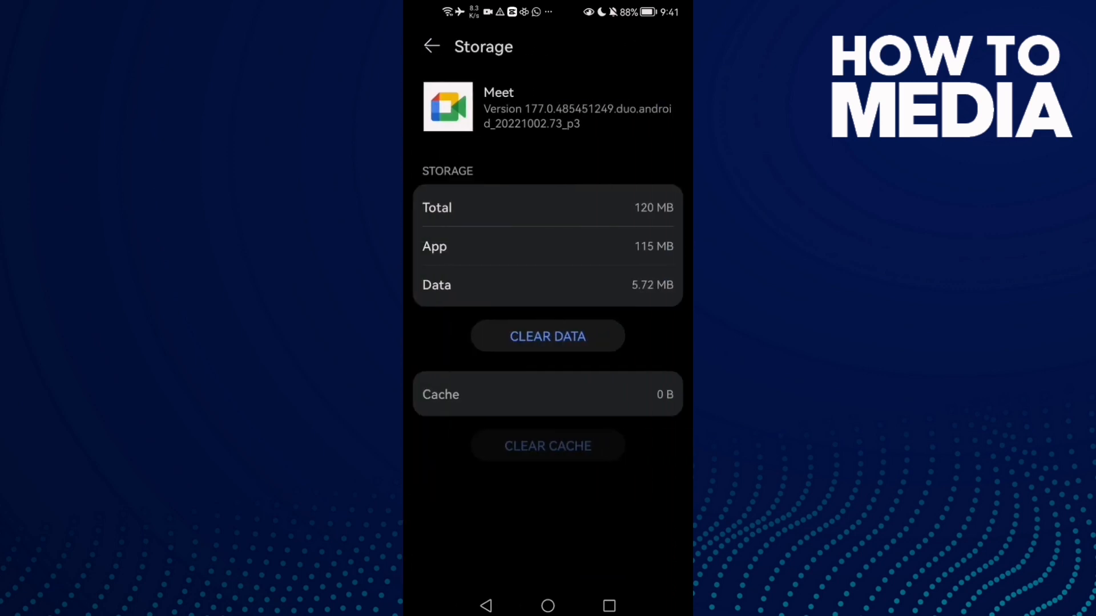
Navigate back from Meet's details to the main Settings list
left_click(548, 336)
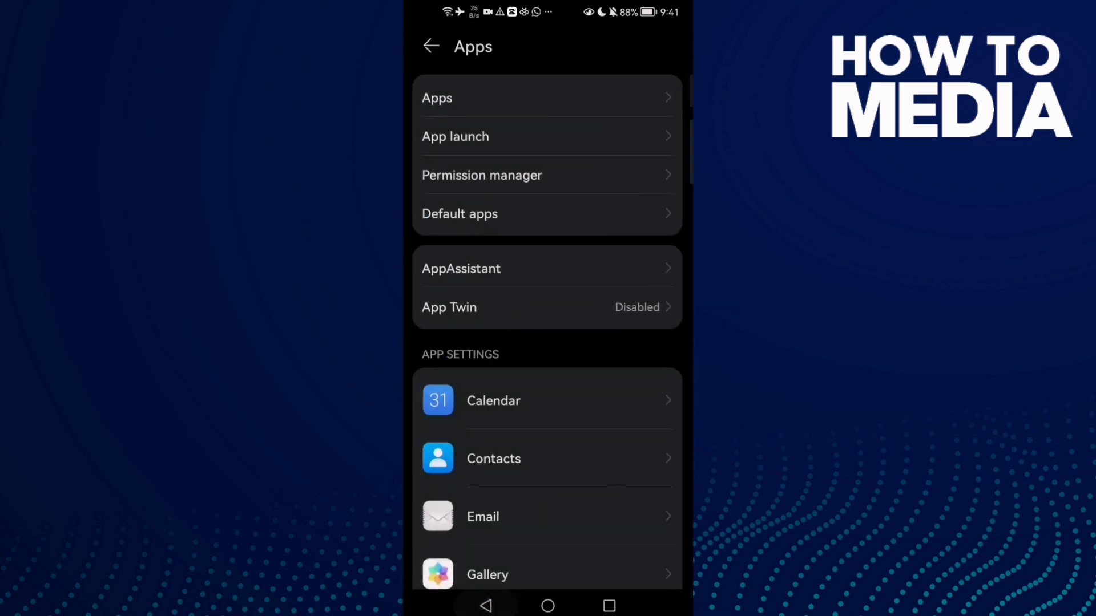
left_click(431, 46)
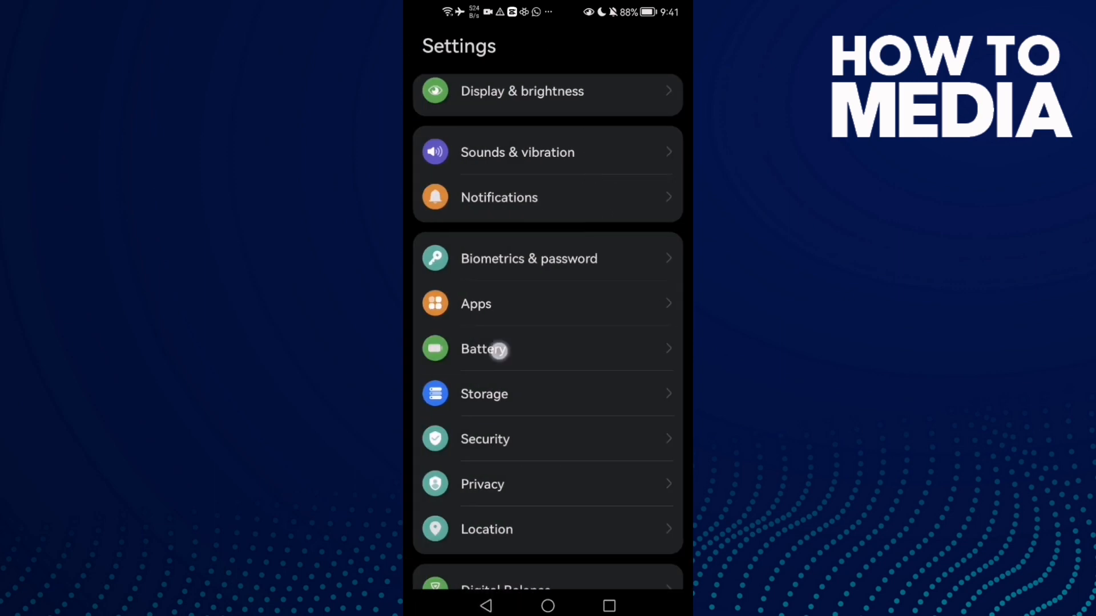
Confirm Power Saving mode is off on the Battery page, then go home
left_click(483, 348)
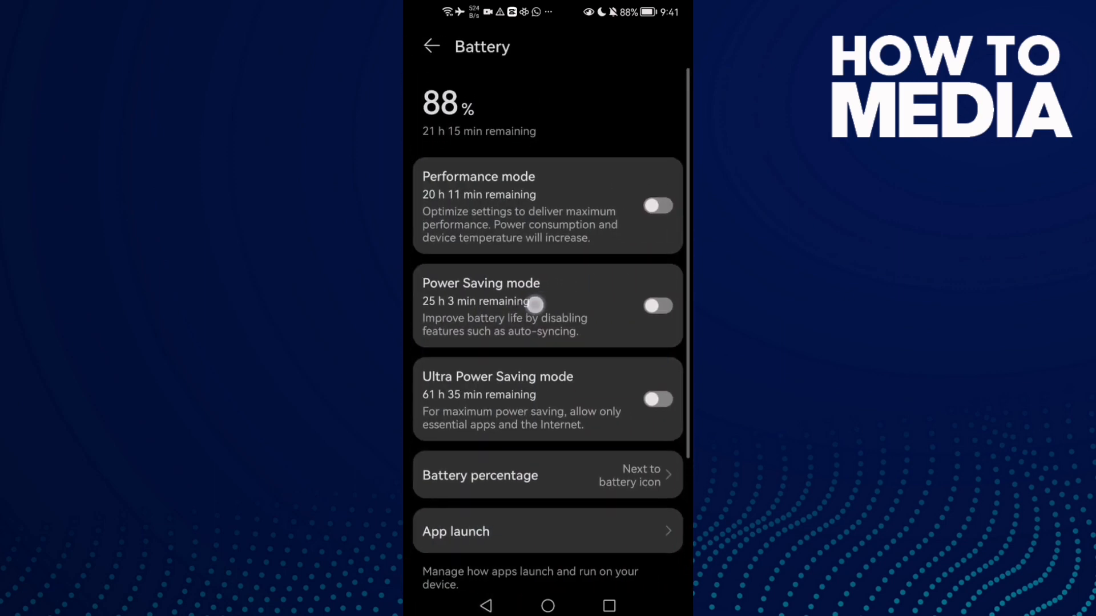
scroll("up", 3)
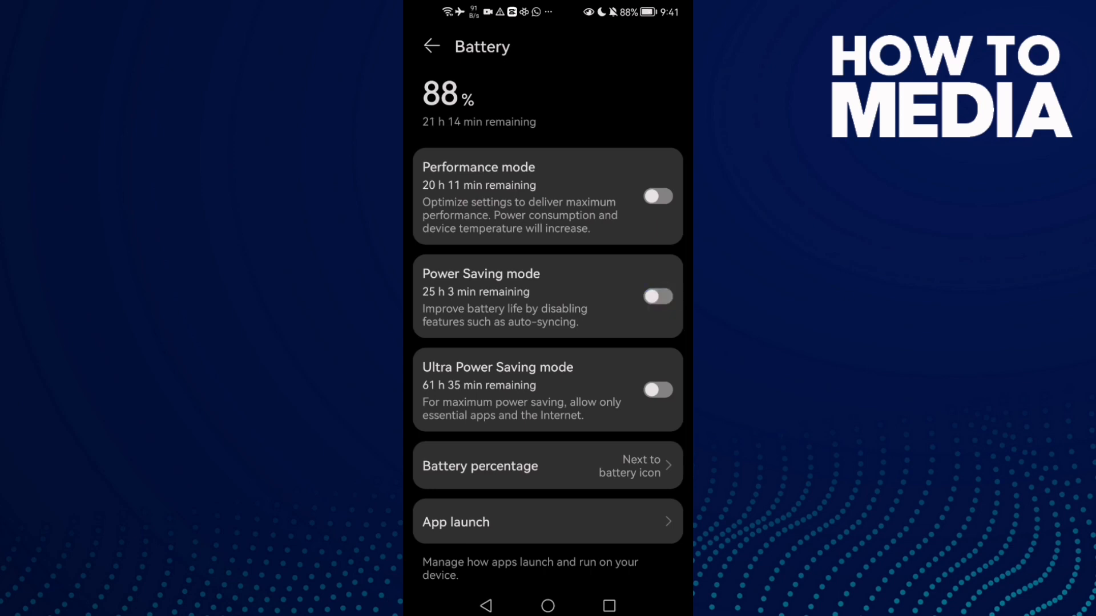
left_click(547, 606)
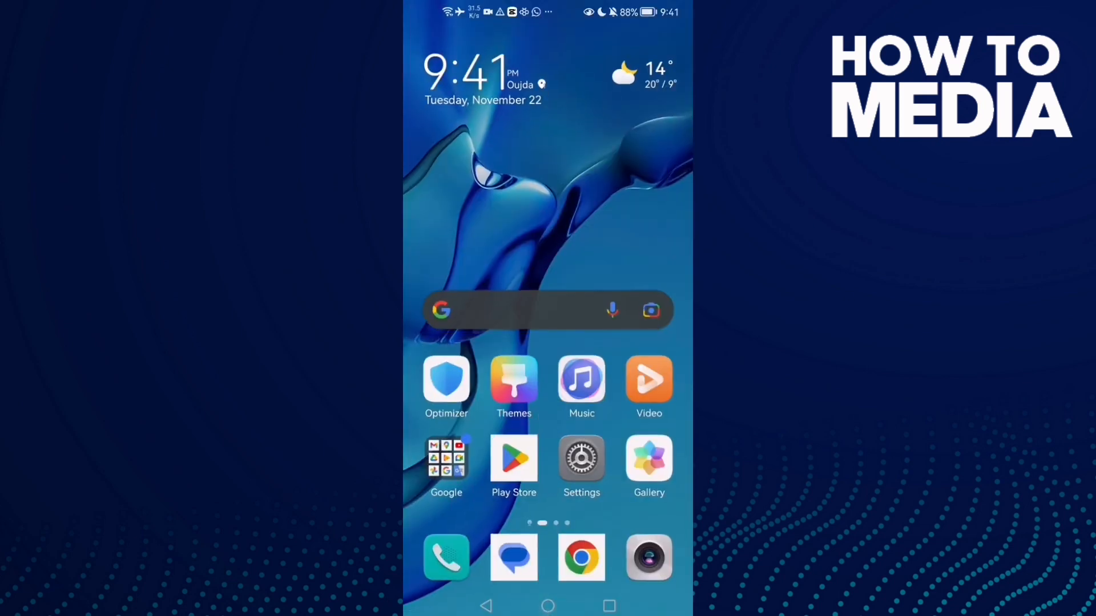